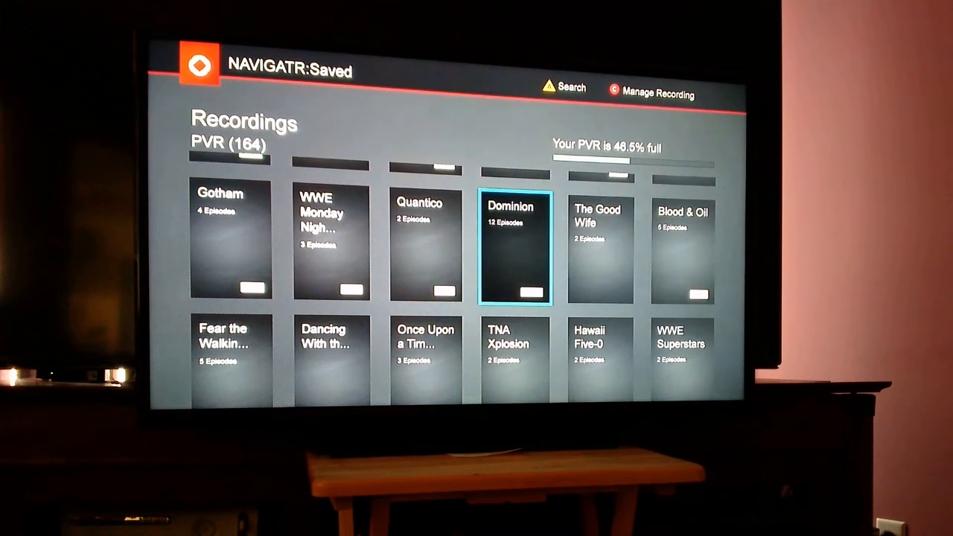
Step: Move focus left from Dominion to the WWE Monday Night RAW tile
{"action": "key", "text": "Left"}
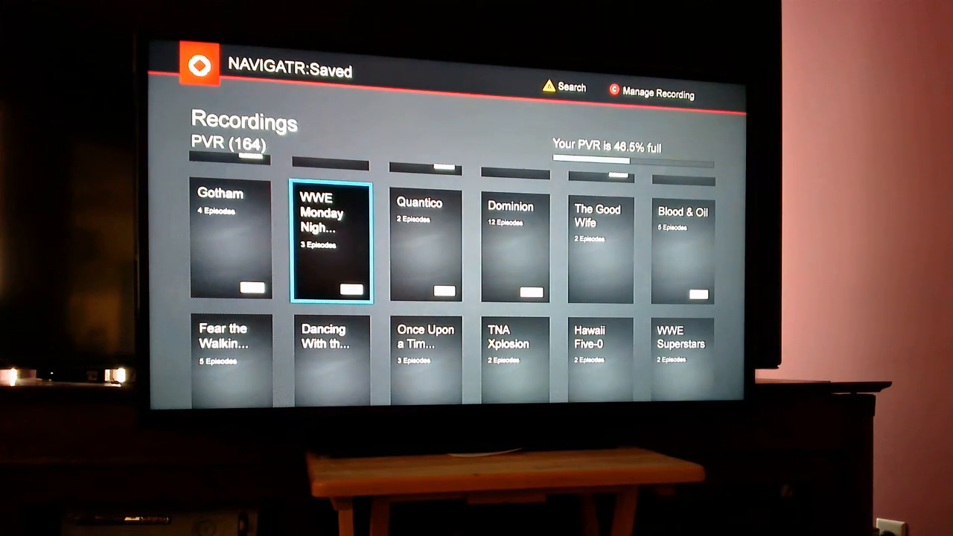
{"action": "left_click", "coordinate": [332, 244]}
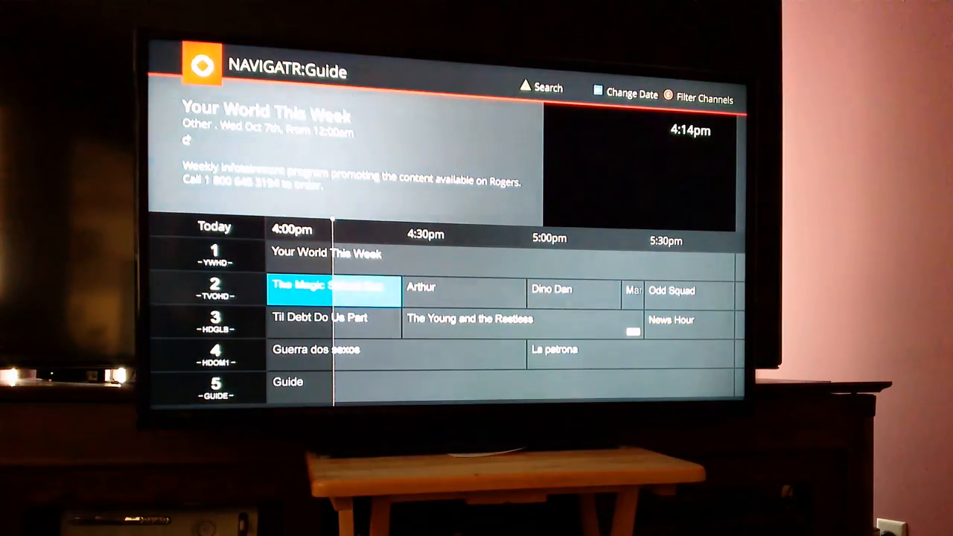
Step: Go back to Saved Recordings and open the Oct 5 2015 WWE Monday Night RAW episode
{"action": "left_click", "coordinate": [334, 290]}
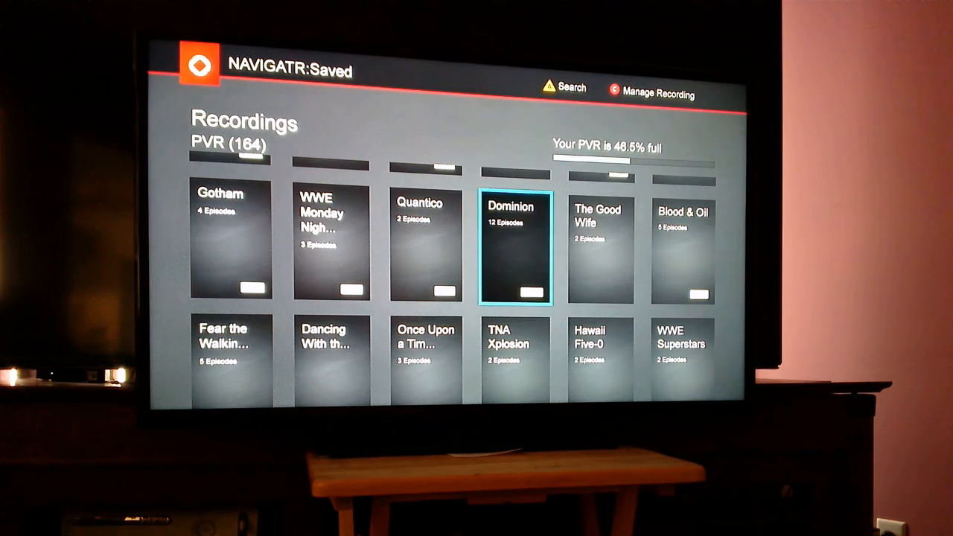
{"action": "left_click", "coordinate": [330, 238]}
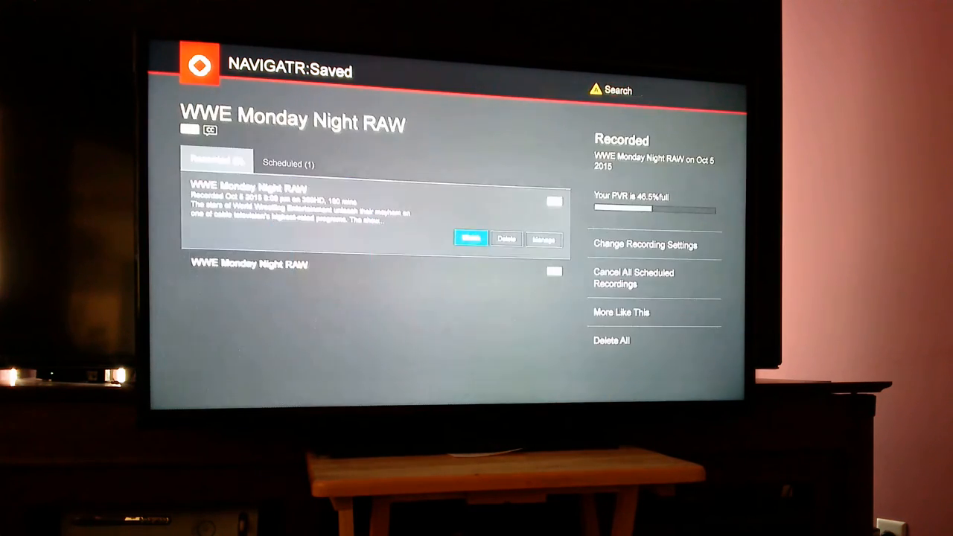